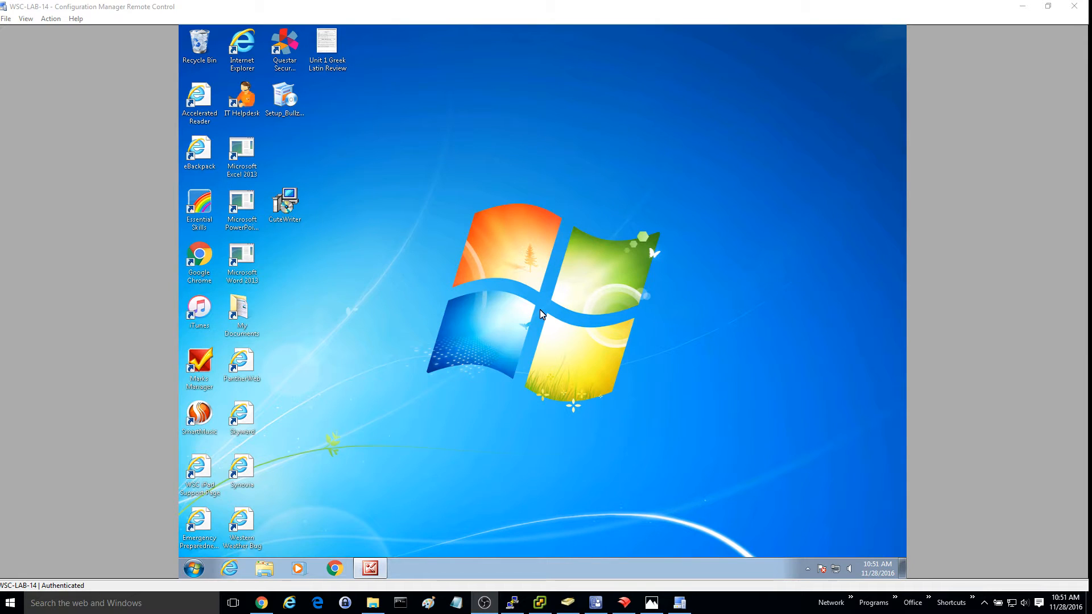
{"action": "mouse_move", "coordinate": [330, 196]}
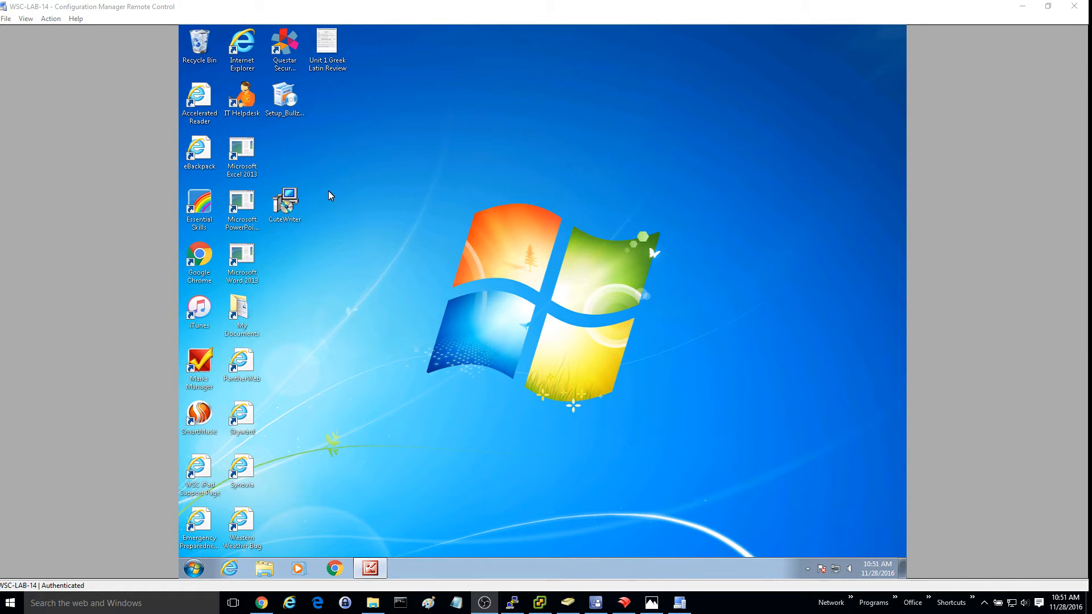
{"action": "mouse_move", "coordinate": [328, 198]}
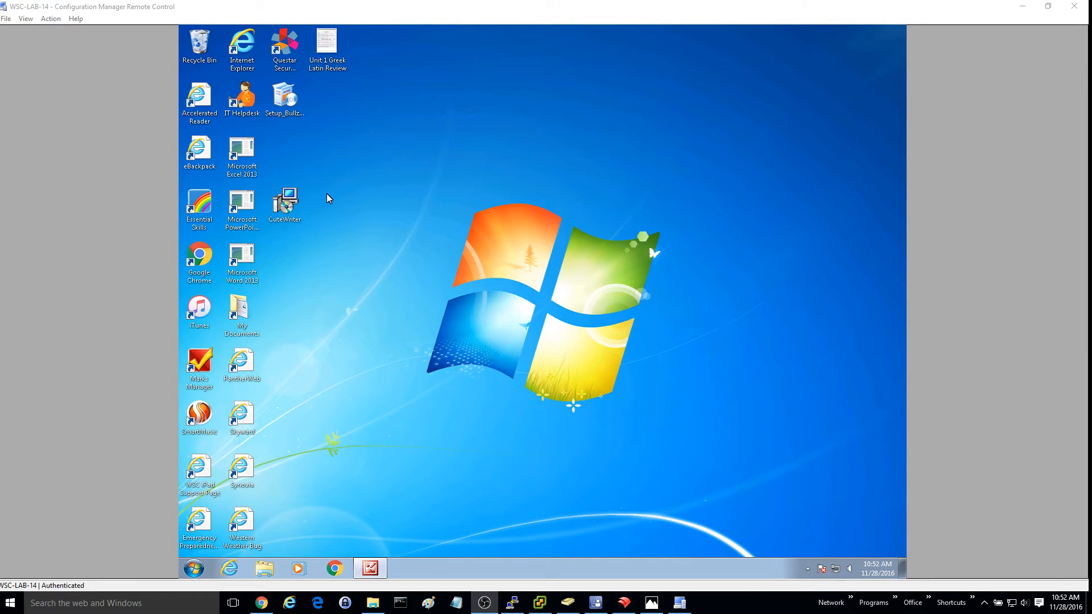
{"action": "mouse_move", "coordinate": [302, 155]}
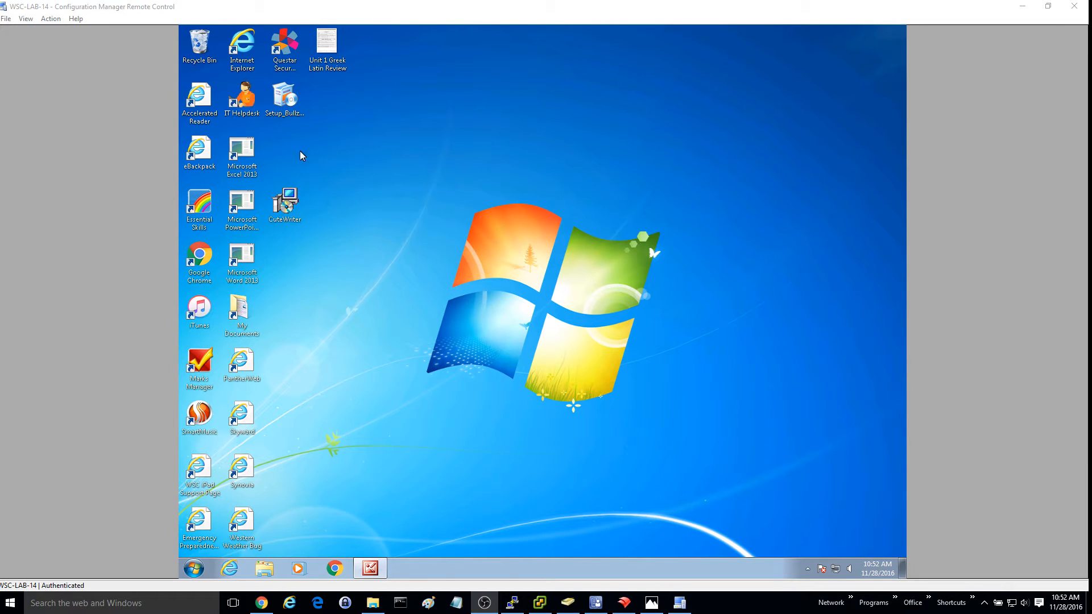
Launch the CuteWriter setup program from its desktop icon.
{"action": "double_click", "coordinate": [284, 202]}
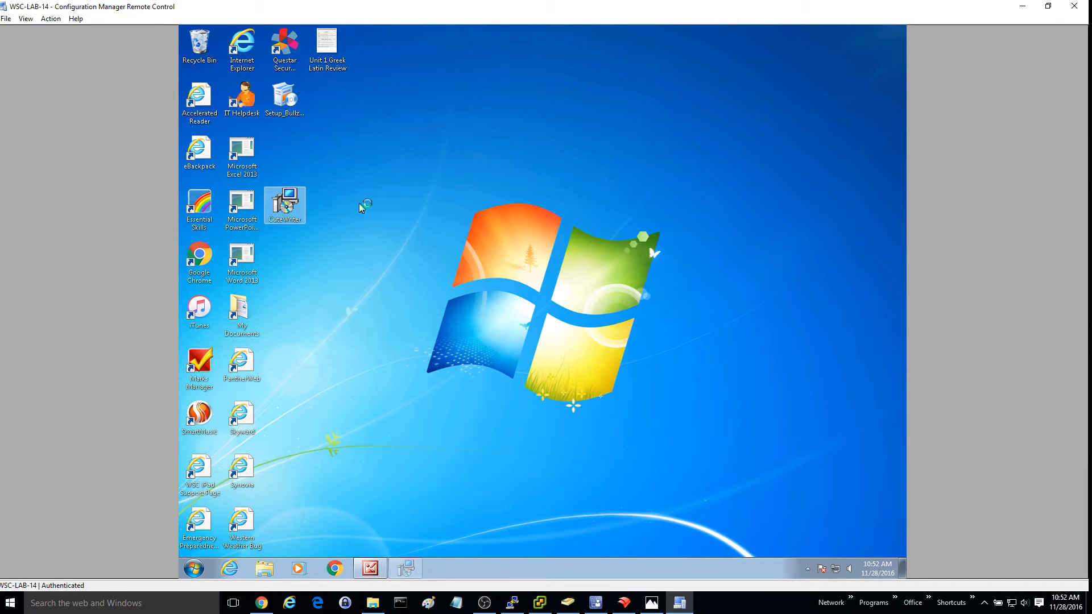
Accept the licence, skip the Teoma Search App, and decline the WeatherBug offer.
{"action": "double_click", "coordinate": [284, 202]}
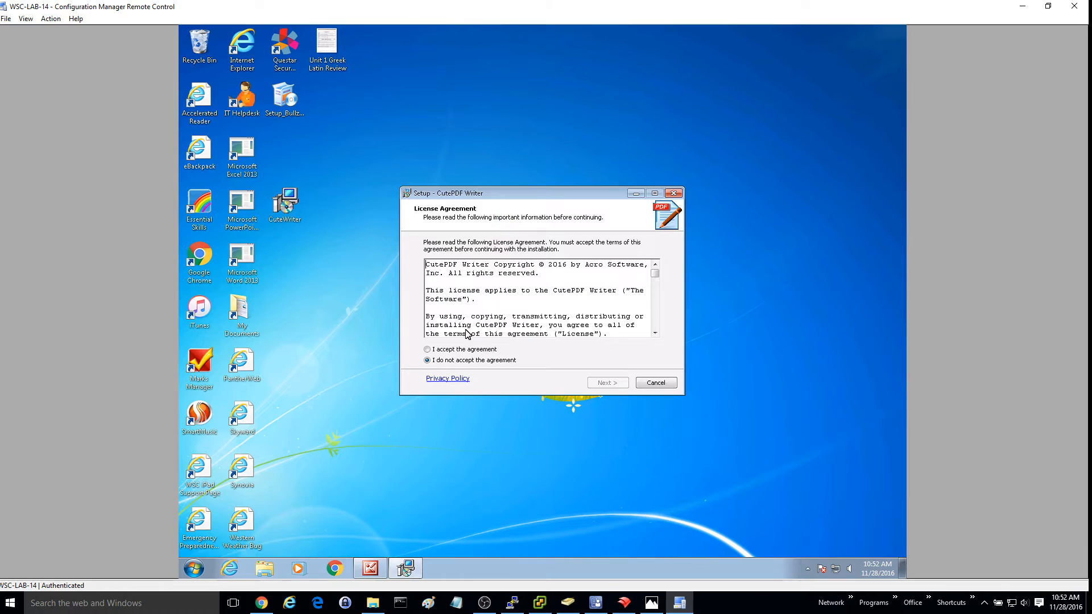
{"action": "left_click", "coordinate": [426, 349]}
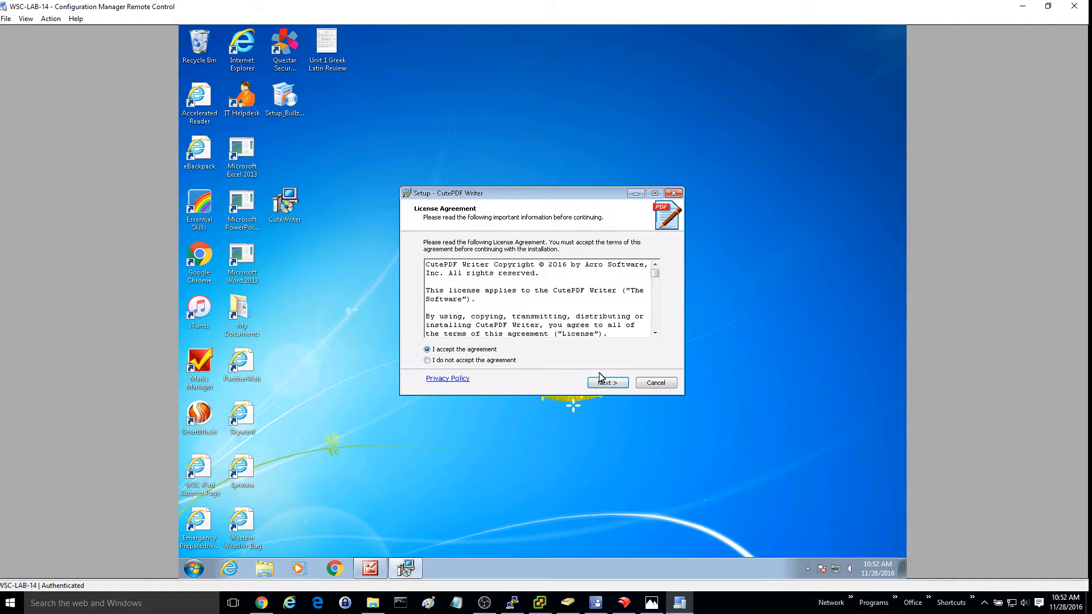
{"action": "left_click", "coordinate": [606, 383]}
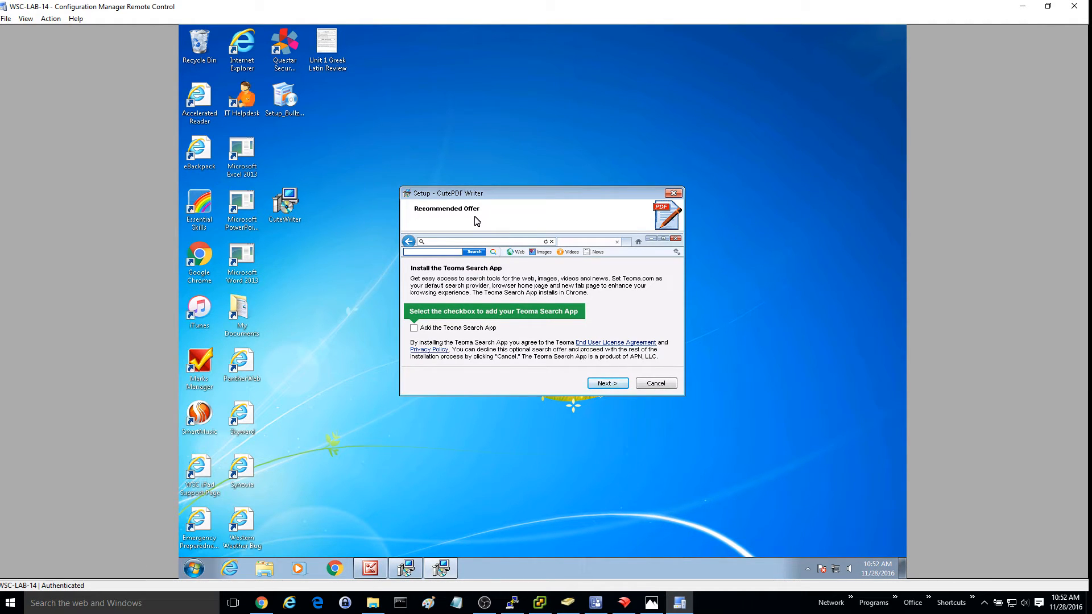
{"action": "mouse_move", "coordinate": [380, 312]}
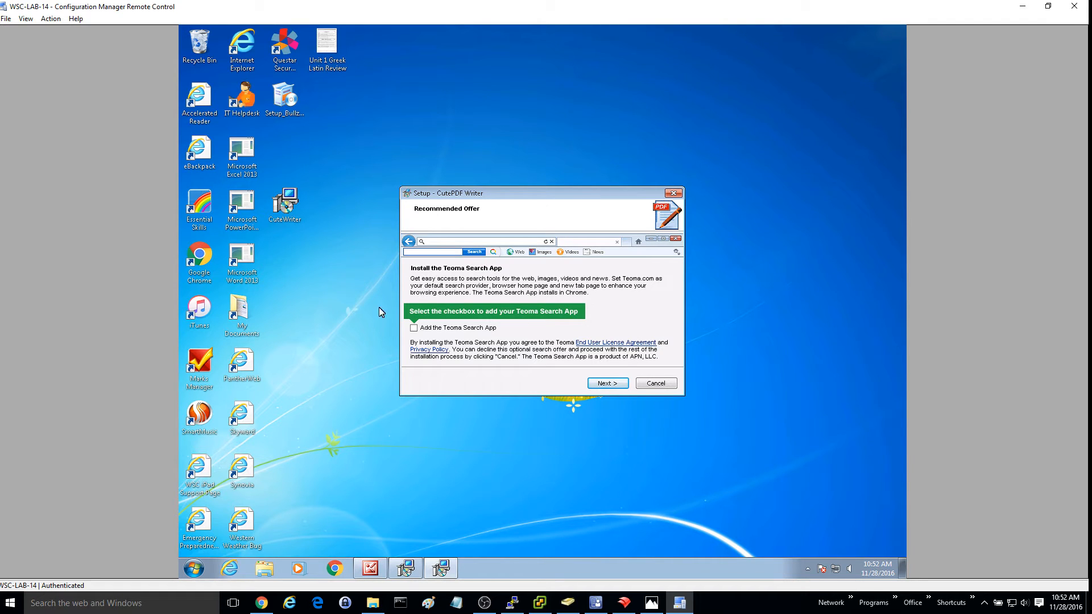
{"action": "mouse_move", "coordinate": [539, 294]}
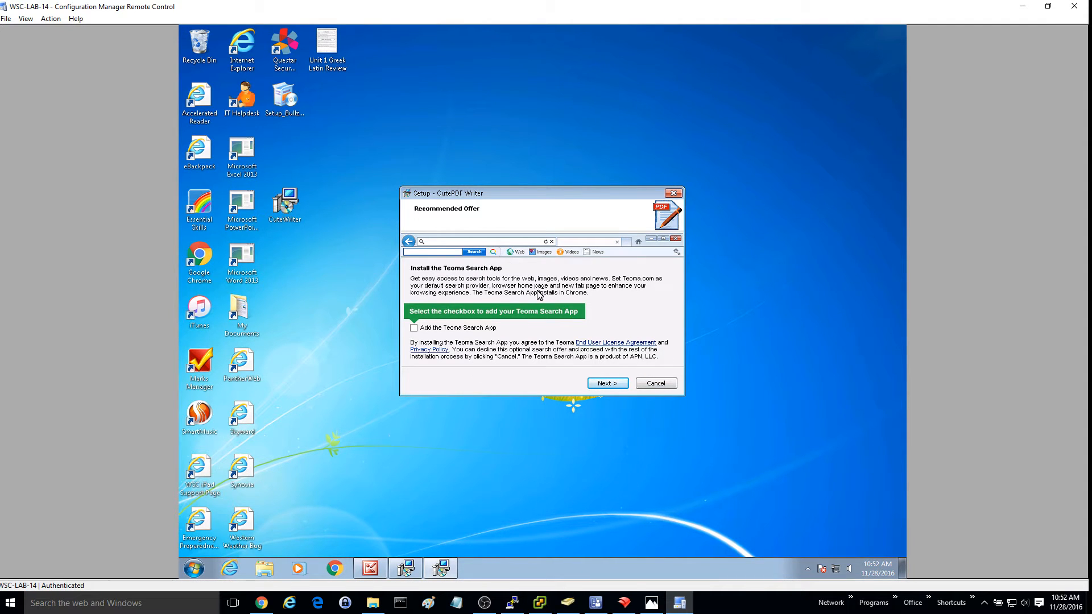
{"action": "left_click", "coordinate": [607, 383]}
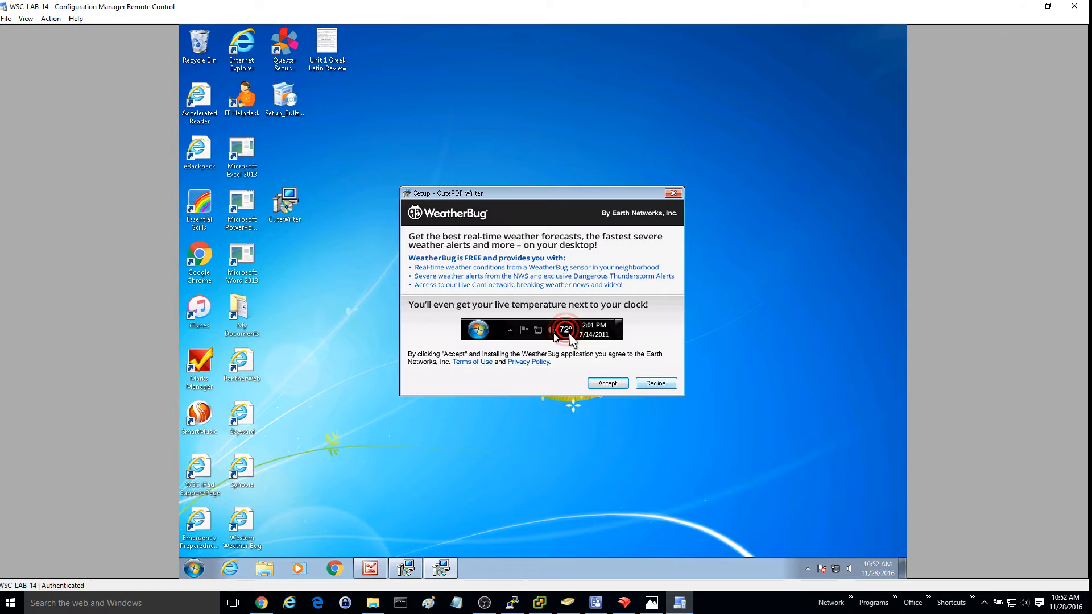
{"action": "mouse_move", "coordinate": [670, 393]}
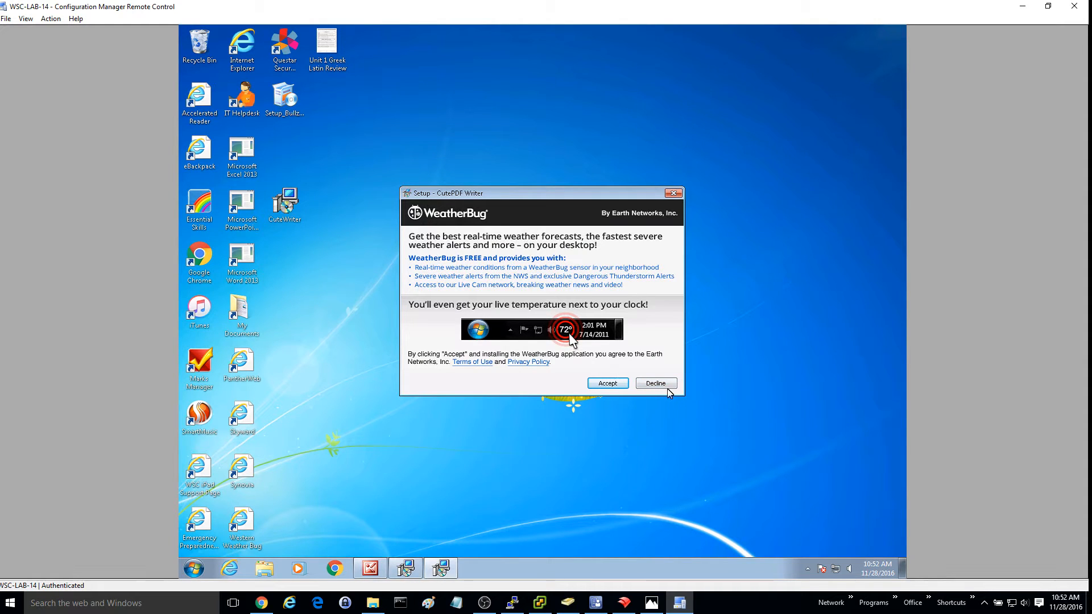
{"action": "left_click", "coordinate": [656, 383]}
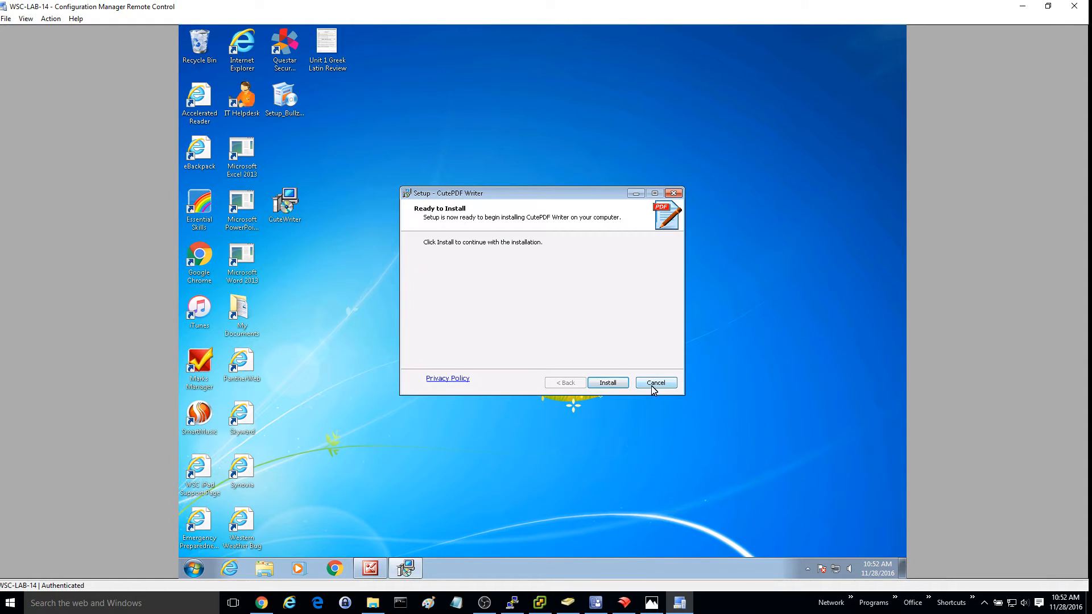
Install CutePDF Writer and accept downloading the free PS2PDF converter.
{"action": "left_click", "coordinate": [607, 383]}
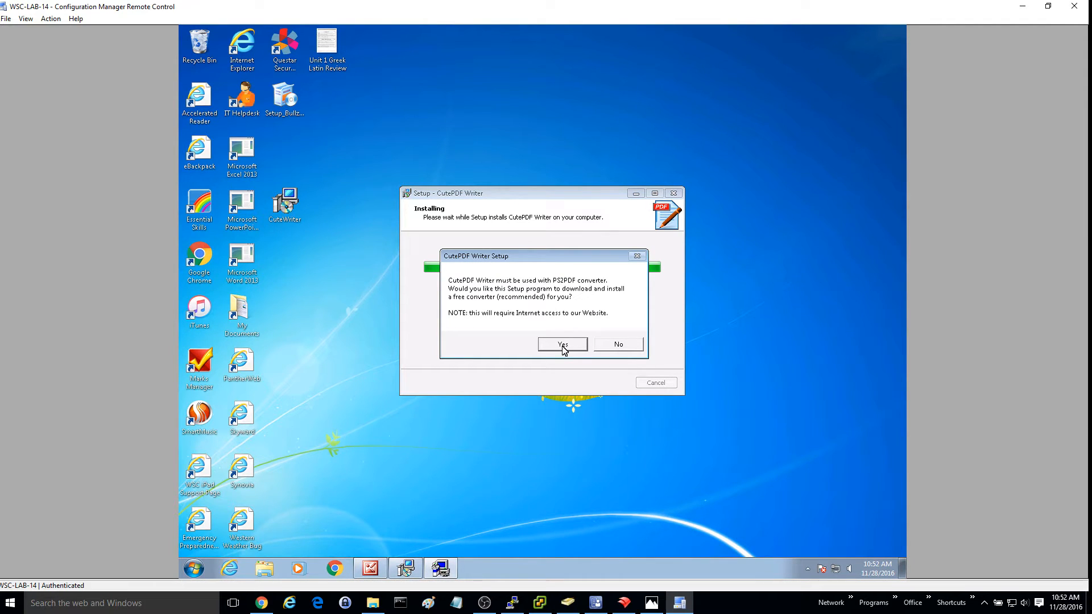
{"action": "left_click", "coordinate": [563, 344]}
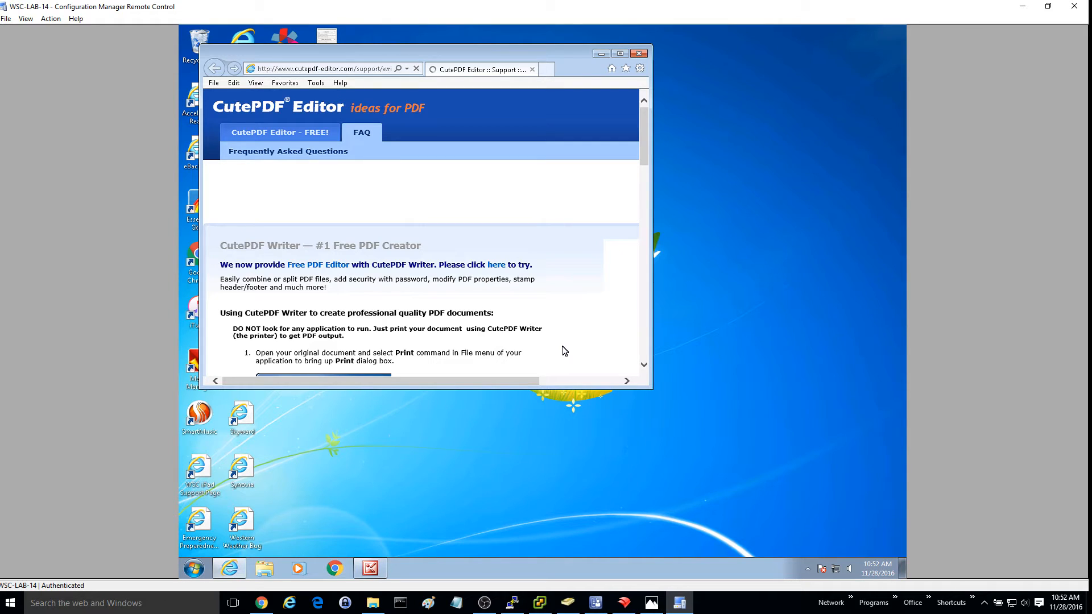
{"action": "mouse_move", "coordinate": [661, 62]}
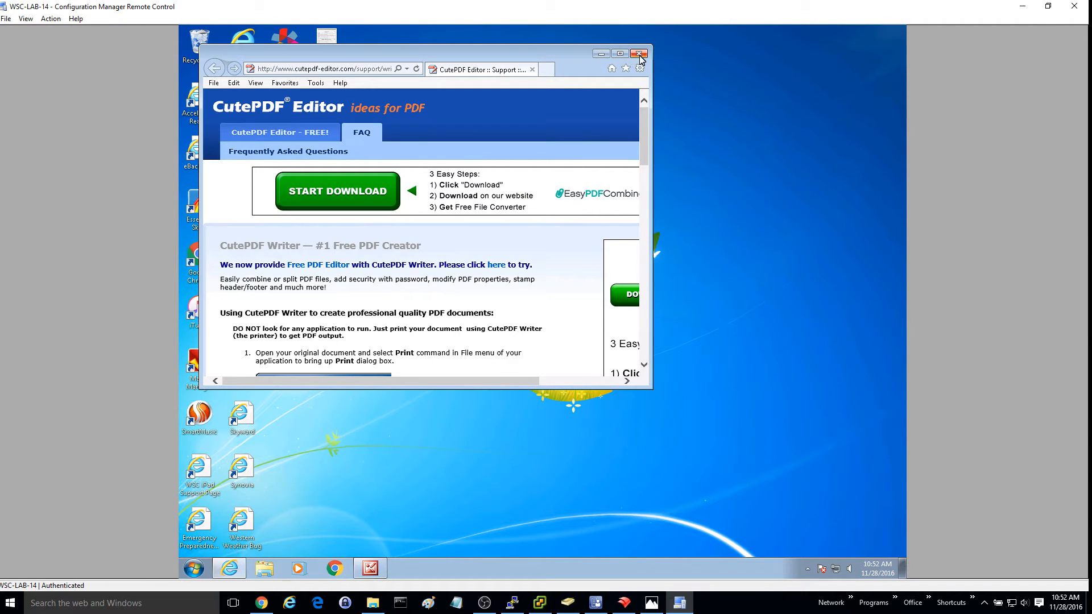
Close the CutePDF Editor FAQ page in Internet Explorer.
{"action": "left_click", "coordinate": [638, 52]}
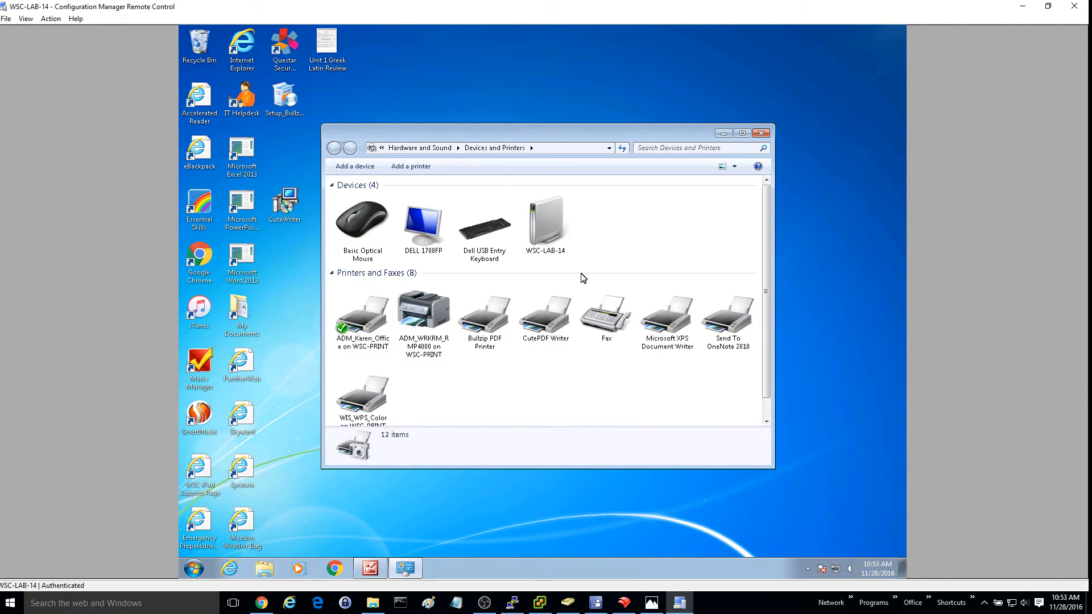
{"action": "mouse_move", "coordinate": [531, 343]}
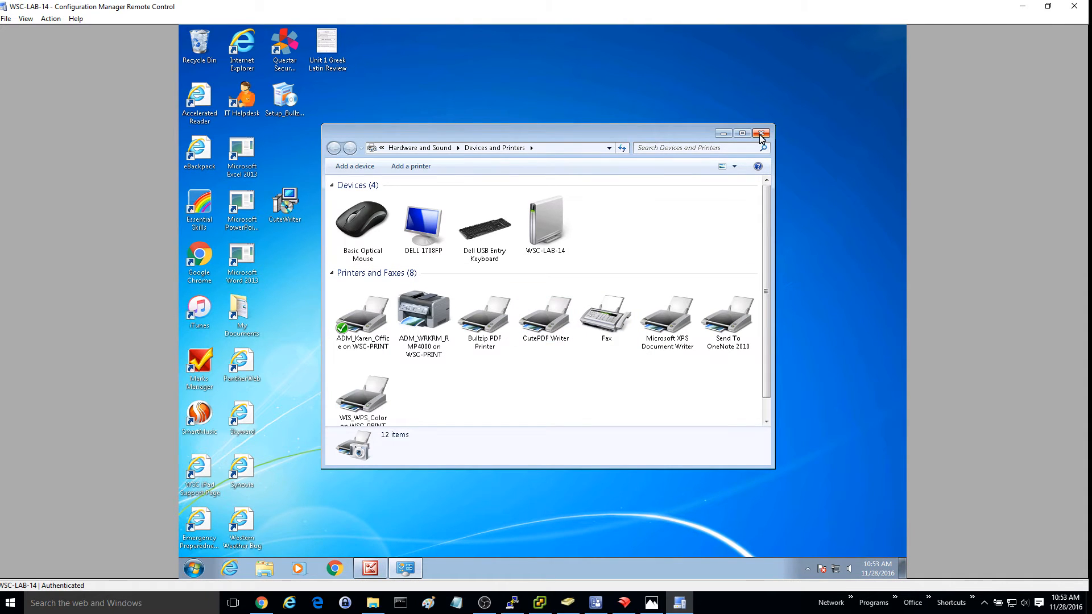
Confirm CutePDF Writer is listed among printers and close Devices and Printers.
{"action": "left_click", "coordinate": [761, 133]}
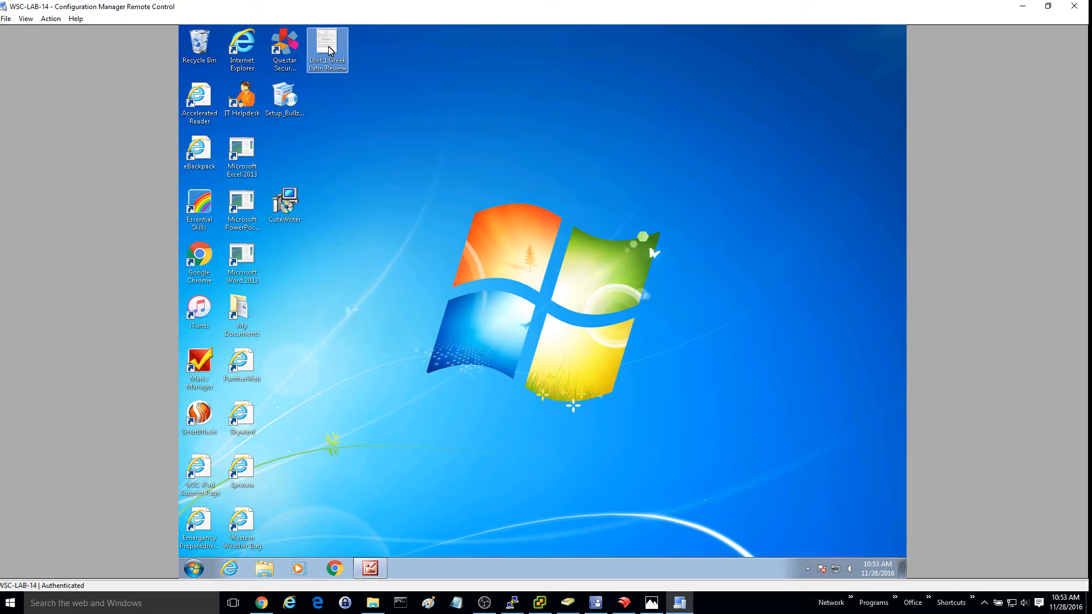
Open Unit 1 Greek Latin Review and select CutePDF Writer at 600dpi for printing.
{"action": "double_click", "coordinate": [327, 44]}
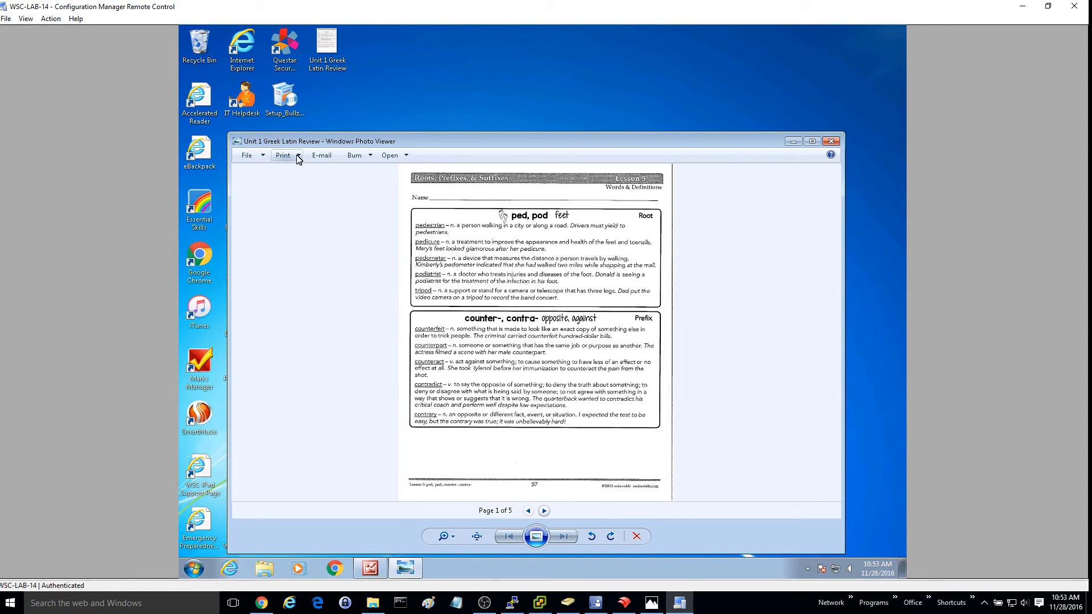
{"action": "left_click", "coordinate": [283, 154]}
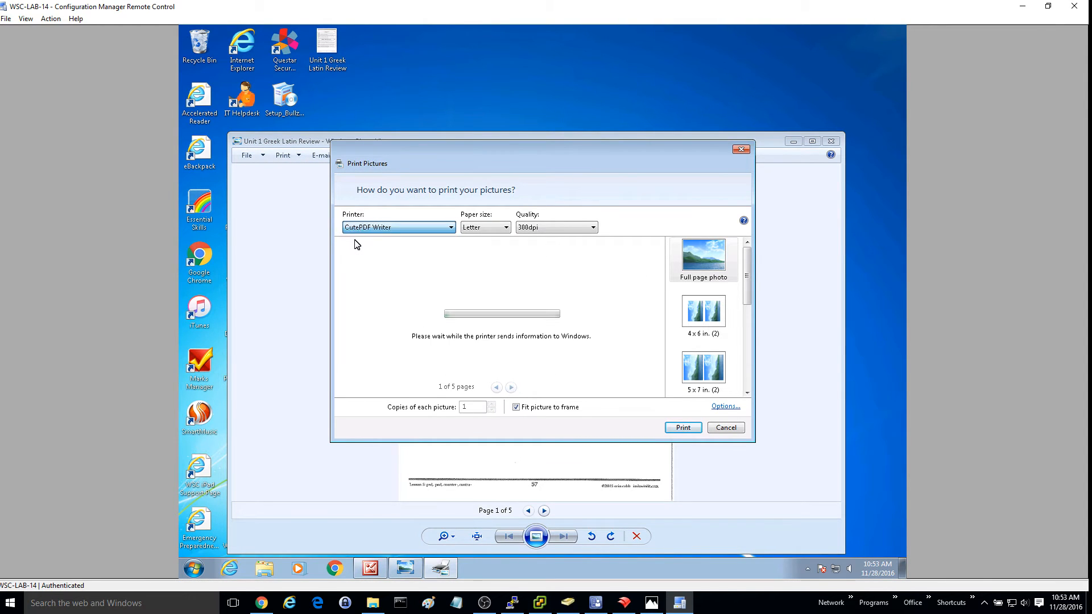
{"action": "left_click", "coordinate": [595, 227]}
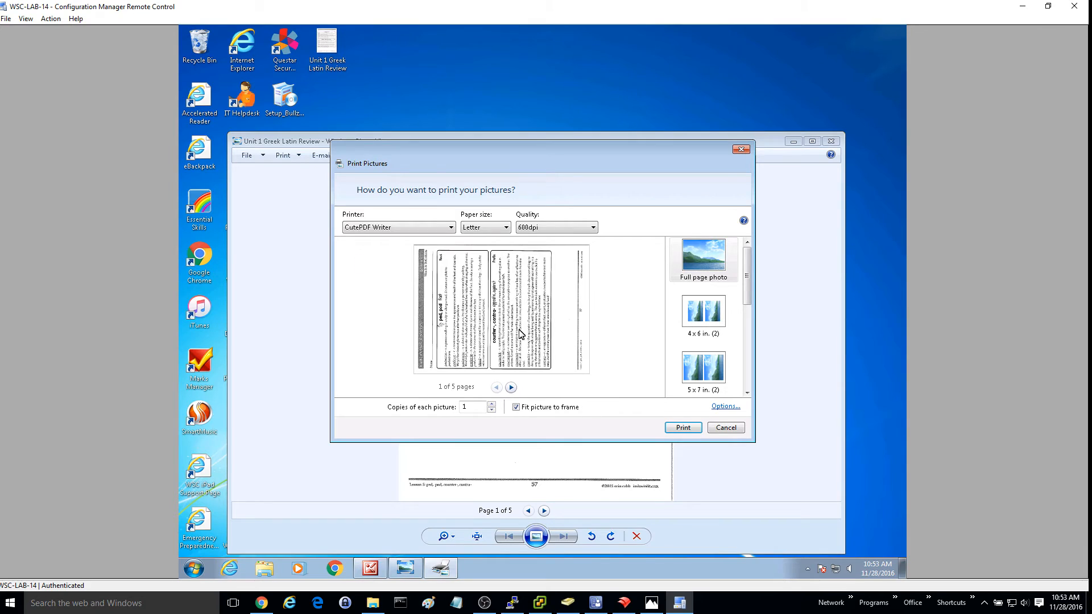
{"action": "left_click", "coordinate": [725, 406]}
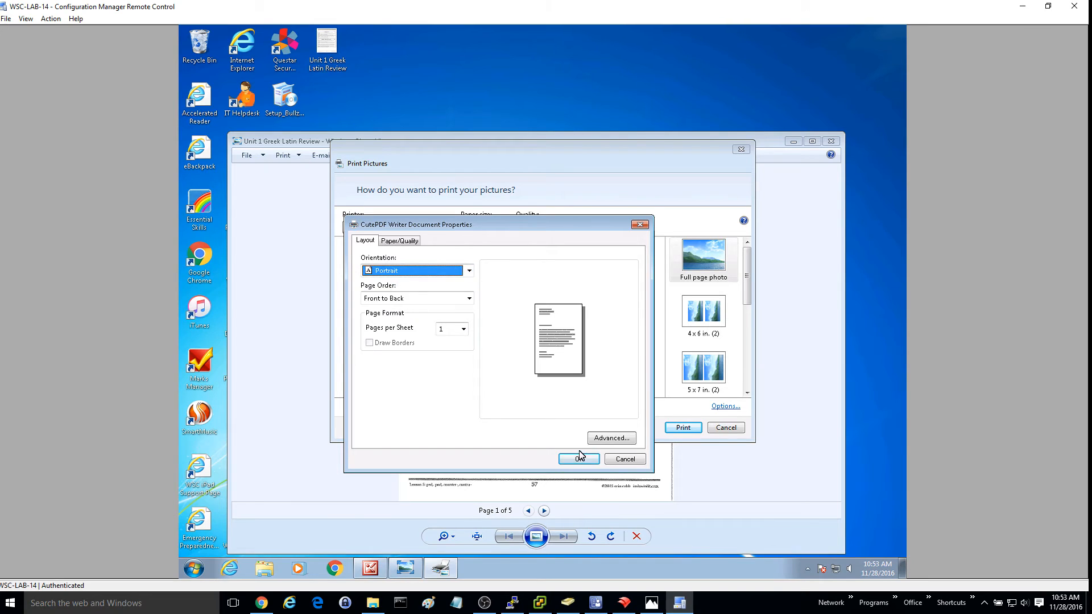
{"action": "left_click", "coordinate": [579, 458]}
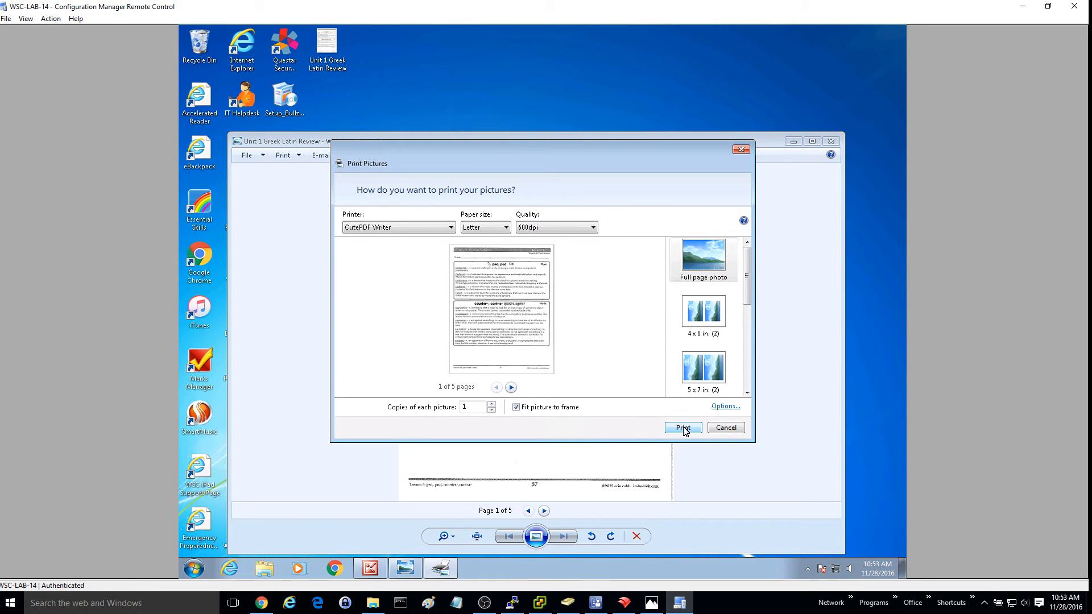
Print to CutePDF Writer and save the PDF as Full page photo on the Desktop.
{"action": "left_click", "coordinate": [683, 428]}
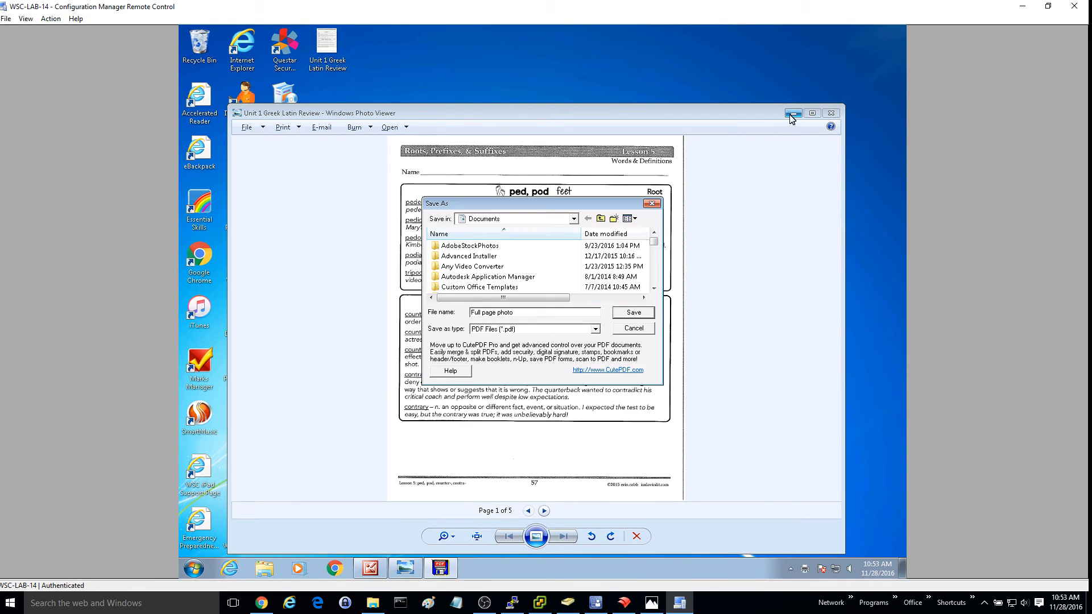
{"action": "mouse_move", "coordinate": [552, 223]}
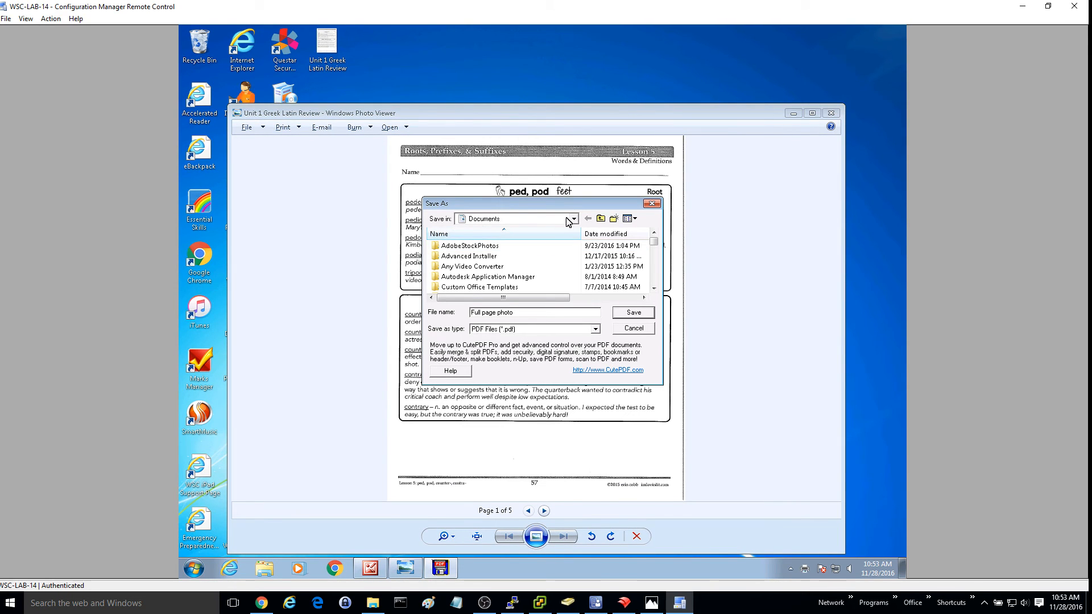
{"action": "left_click", "coordinate": [573, 218]}
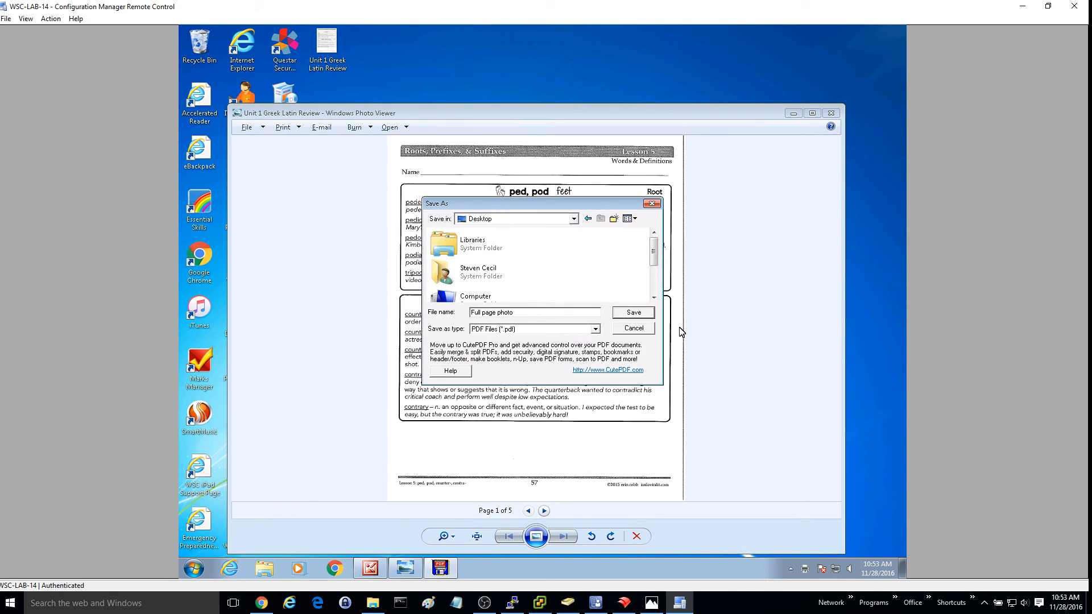
{"action": "left_click", "coordinate": [633, 328]}
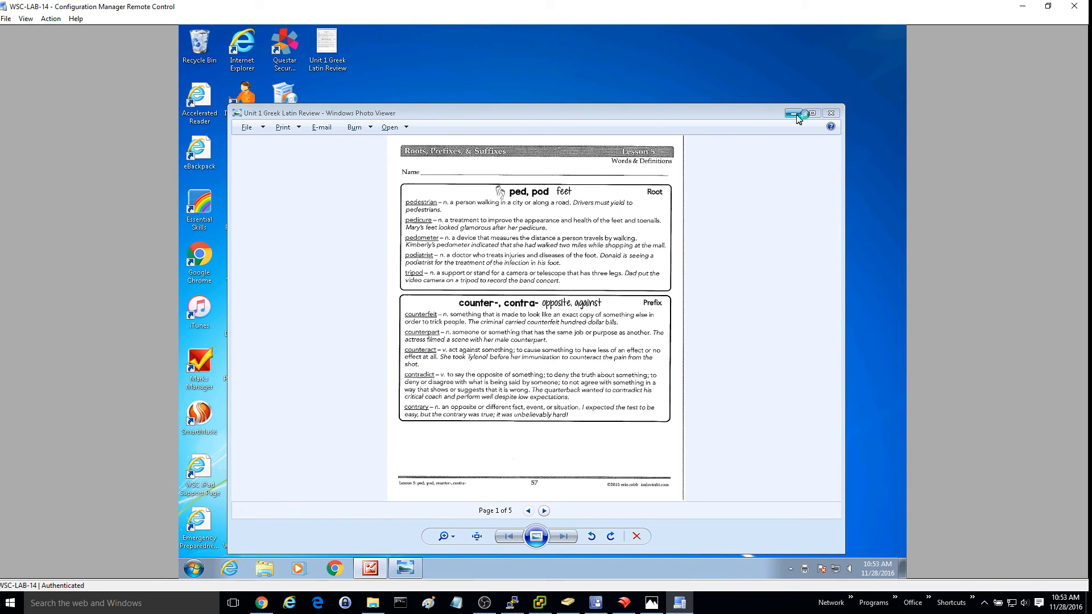
{"action": "mouse_move", "coordinate": [793, 115]}
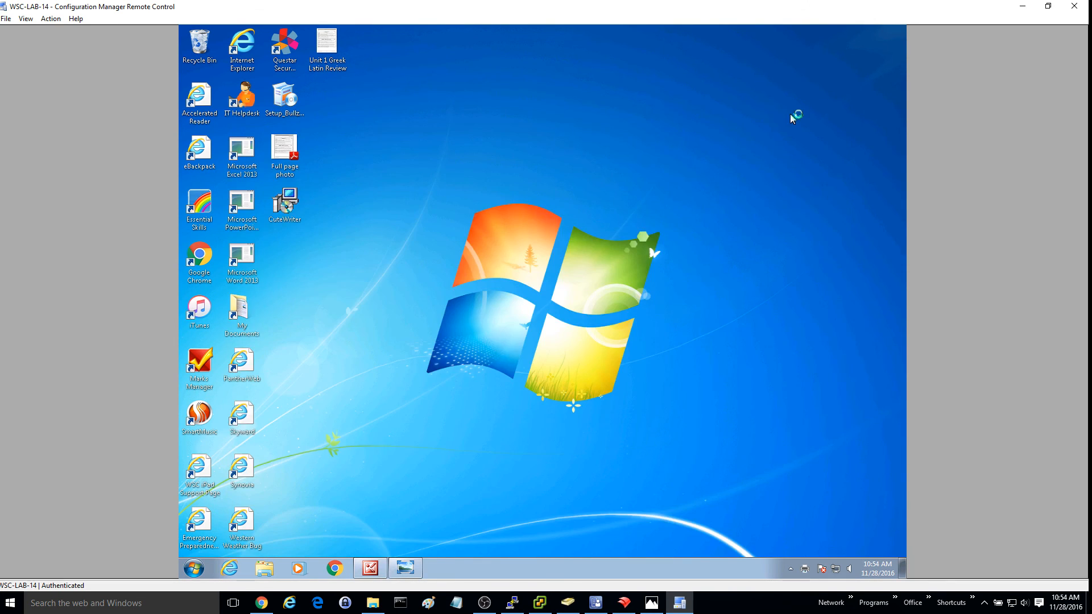
Open Full page photo.pdf in Adobe Reader and scroll to page 2 of 5.
{"action": "left_click_drag", "start_coordinate": [285, 153], "coordinate": [455, 153]}
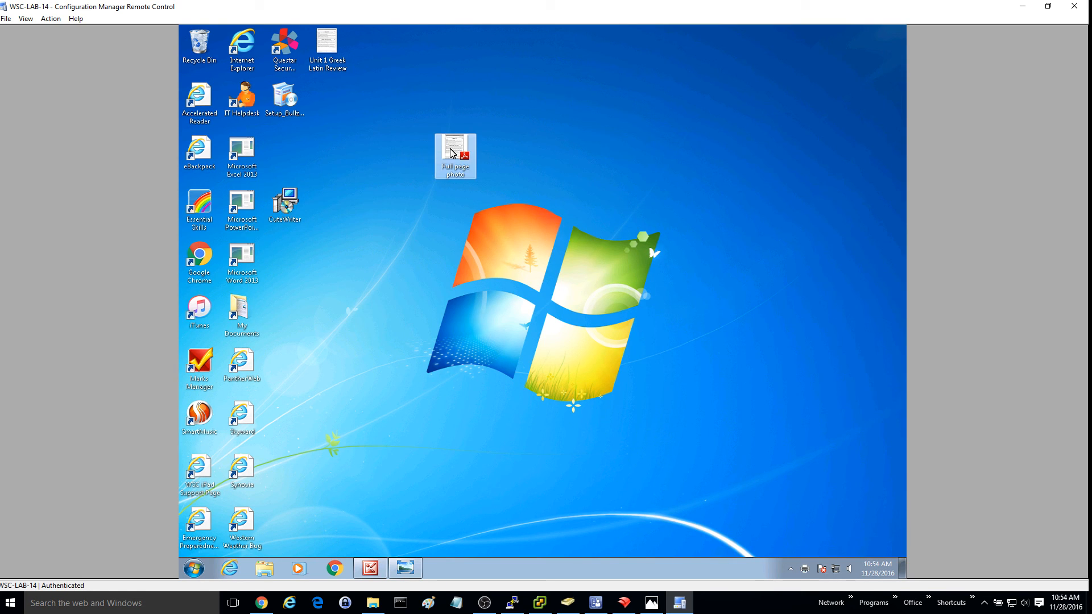
{"action": "double_click", "coordinate": [455, 153]}
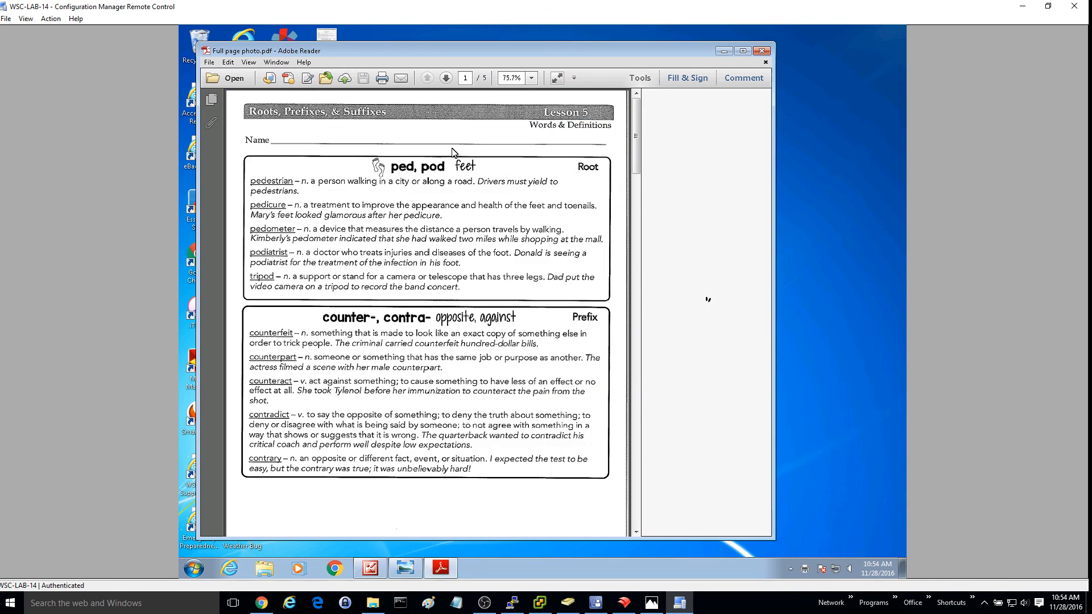
{"action": "scroll", "scroll_direction": "down", "scroll_amount": 3}
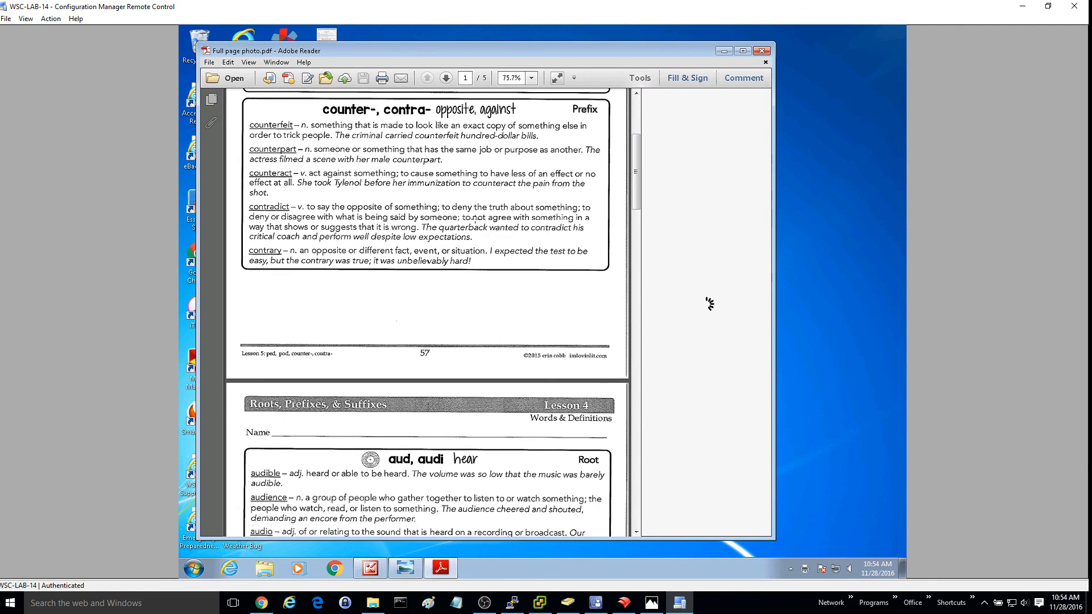
{"action": "left_click", "coordinate": [443, 78]}
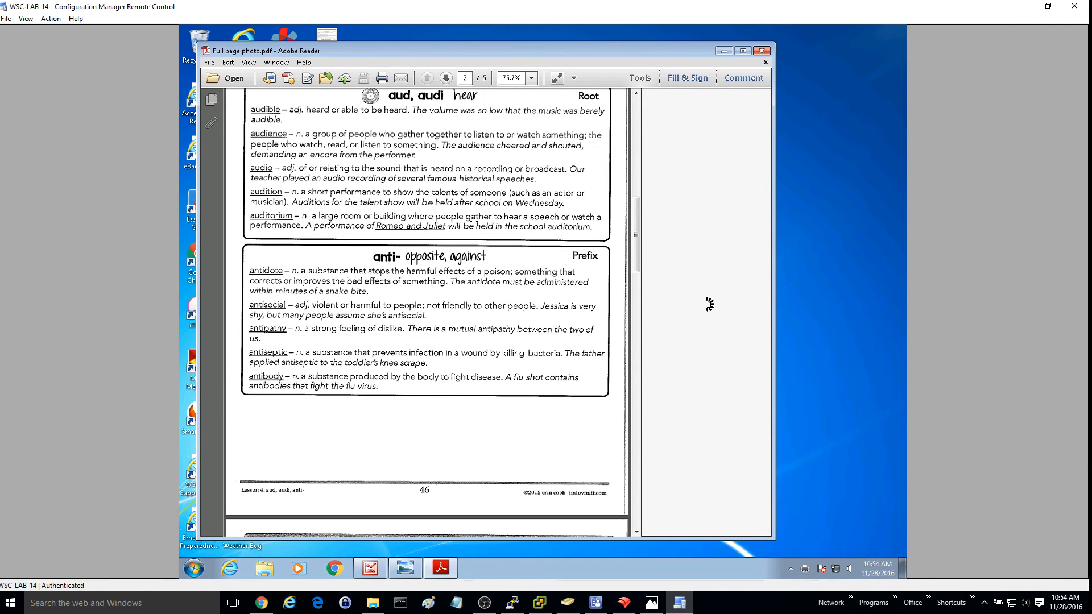
{"action": "scroll", "scroll_direction": "down", "scroll_amount": 3}
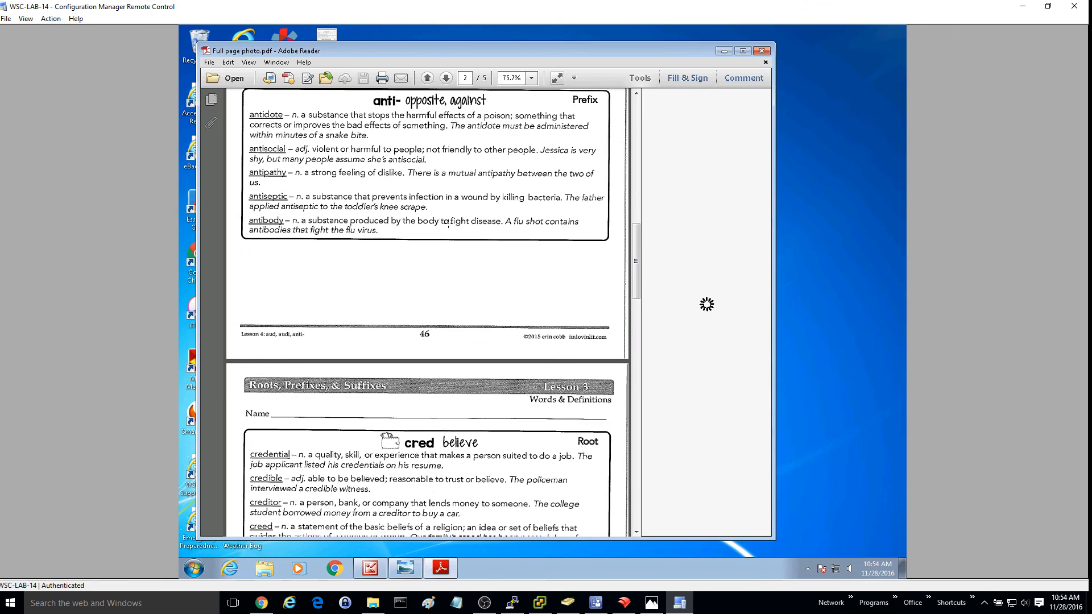